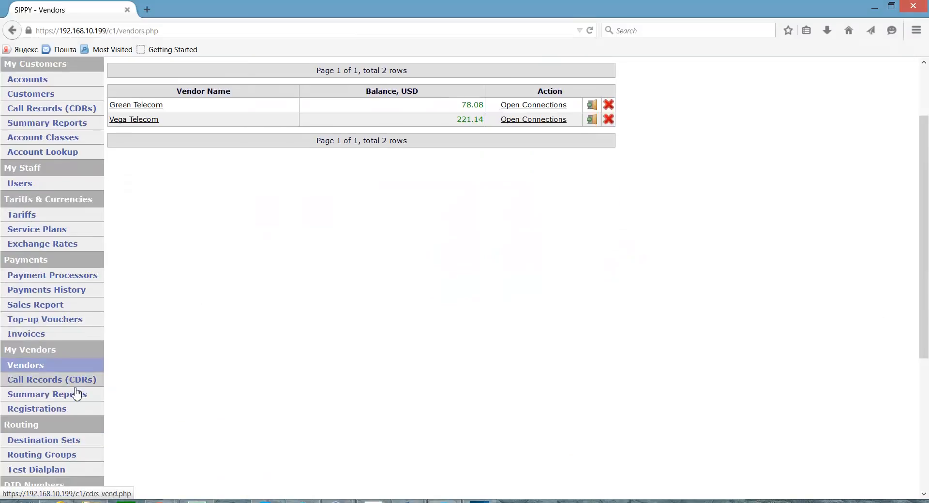
# Go to the Destination Sets page under Routing, currently listing no sets
pyautogui.scroll(-3)
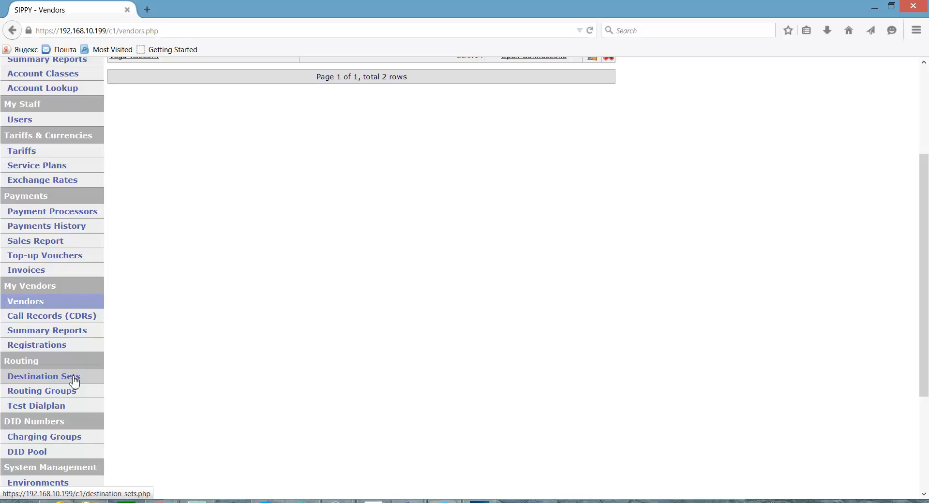
pyautogui.moveTo(173, 288)
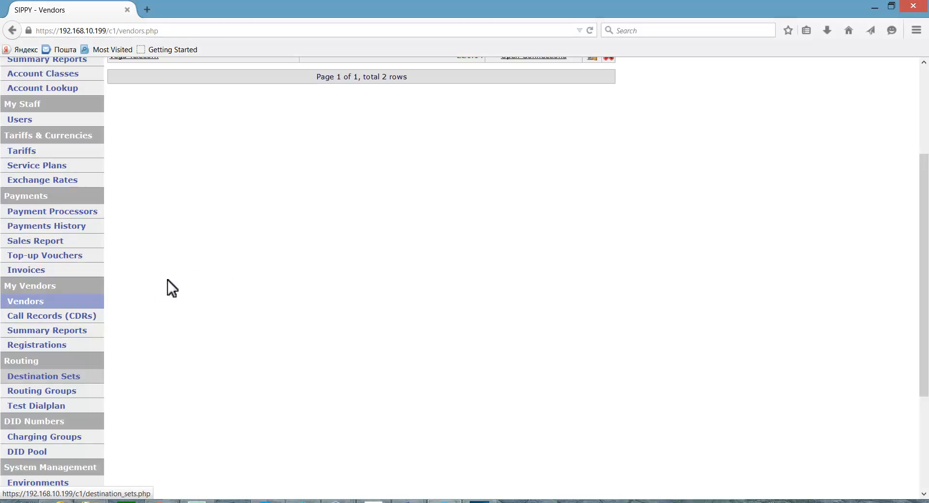
pyautogui.moveTo(73, 385)
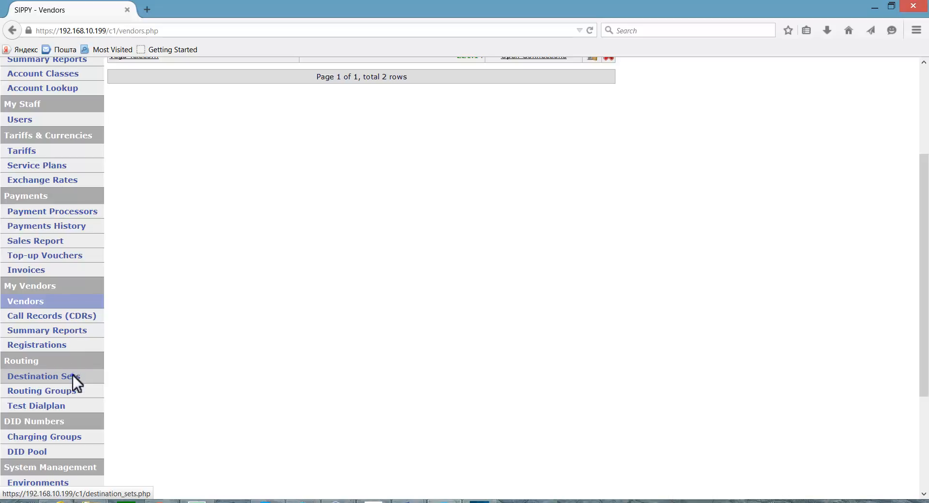
pyautogui.click(37, 377)
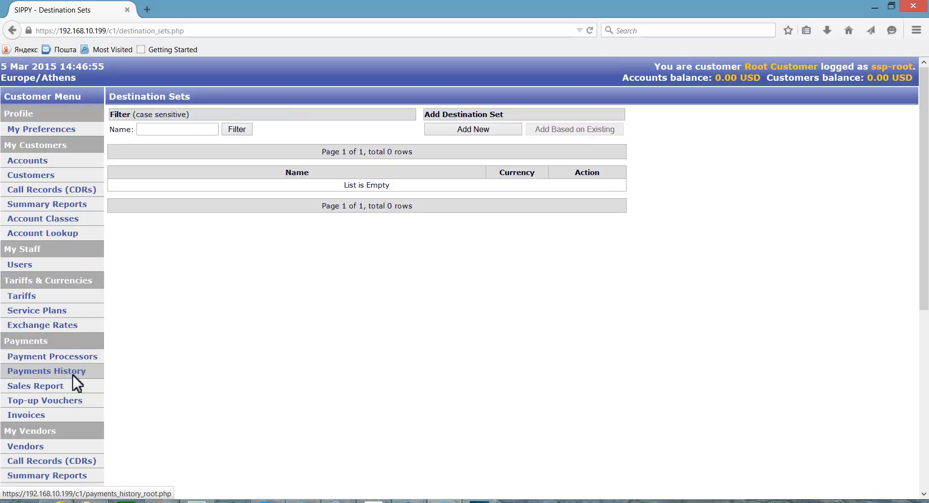
pyautogui.moveTo(341, 334)
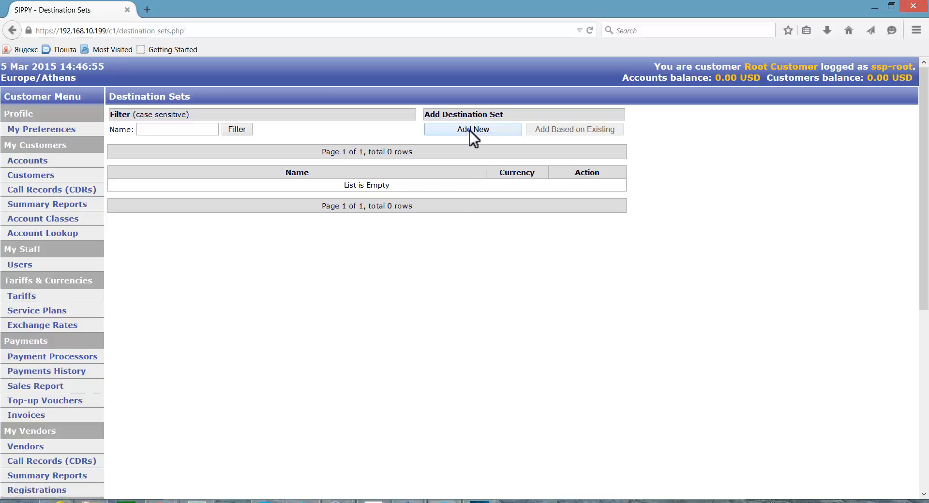
# Begin a new destination set and name it Green-SippyTest
pyautogui.click(472, 129)
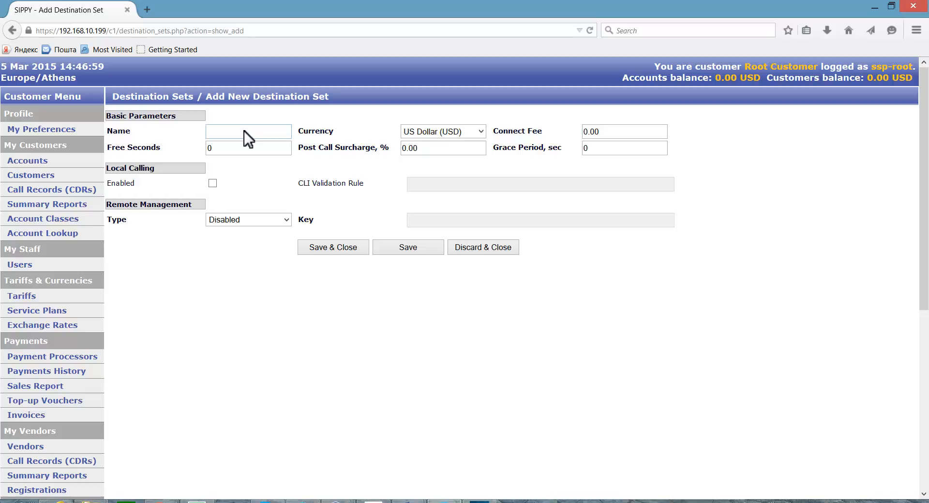
pyautogui.write('Green-SippyTest')
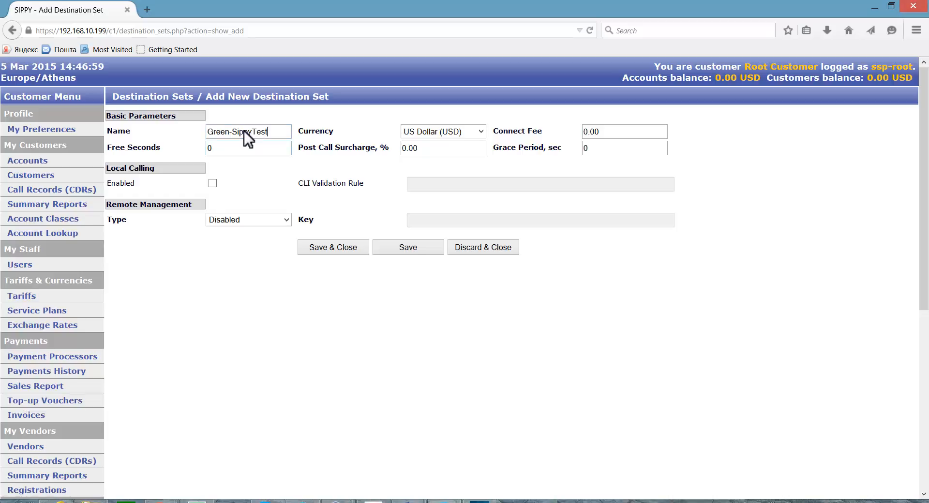
pyautogui.moveTo(242, 160)
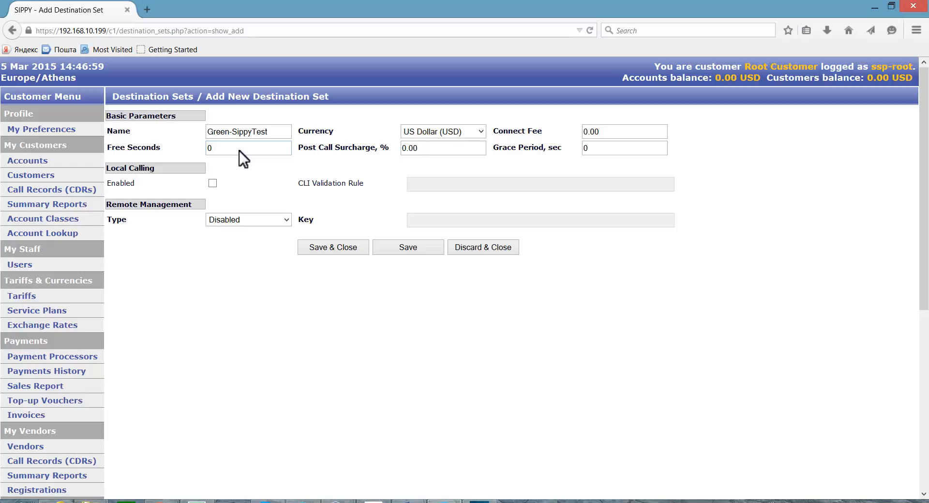
pyautogui.moveTo(372, 153)
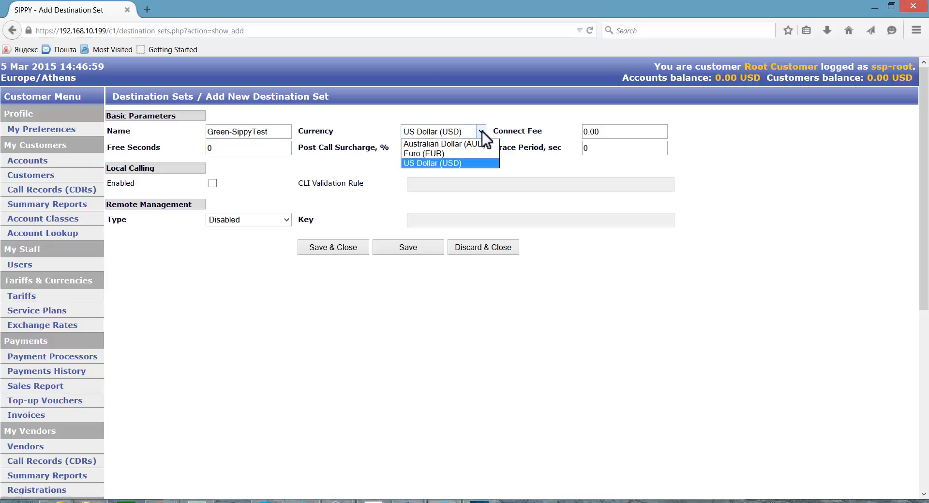
pyautogui.moveTo(469, 170)
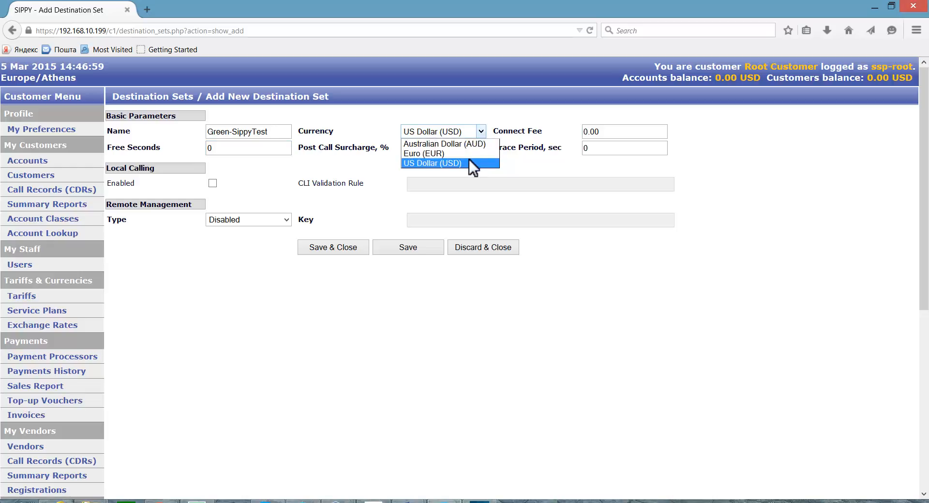
pyautogui.click(432, 163)
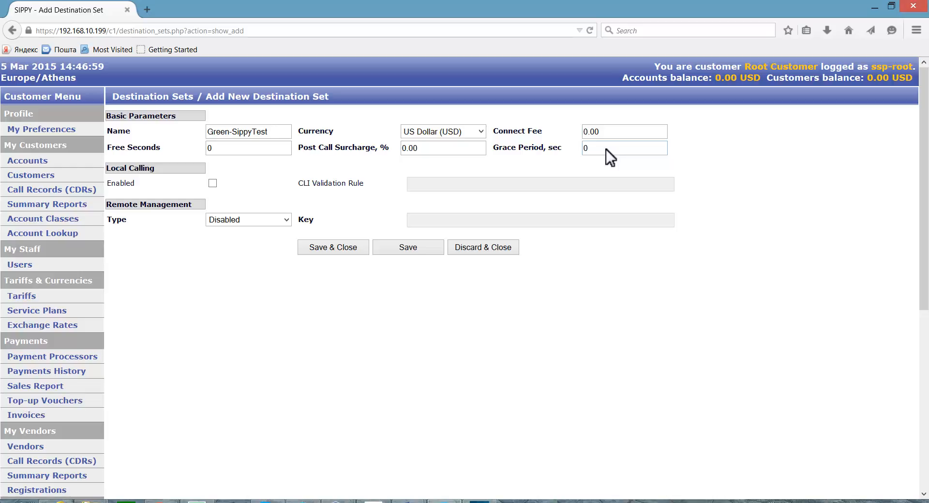
pyautogui.click(607, 148)
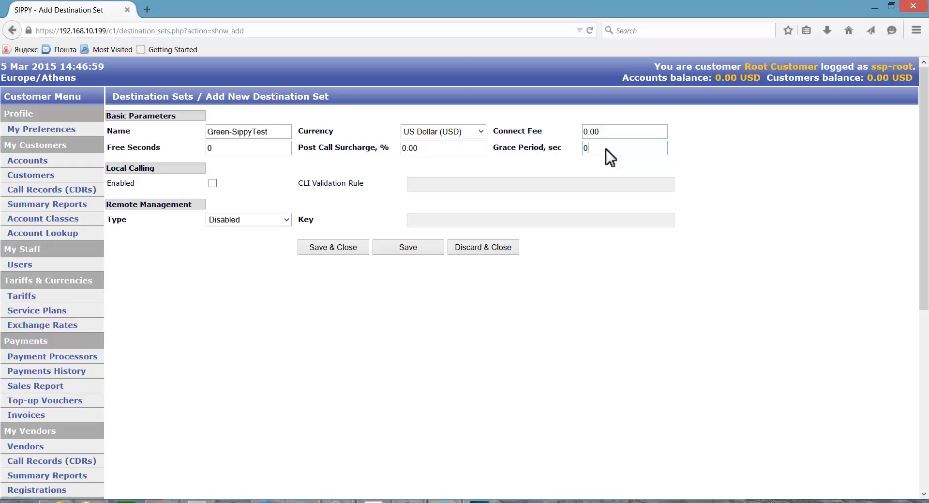
pyautogui.moveTo(344, 258)
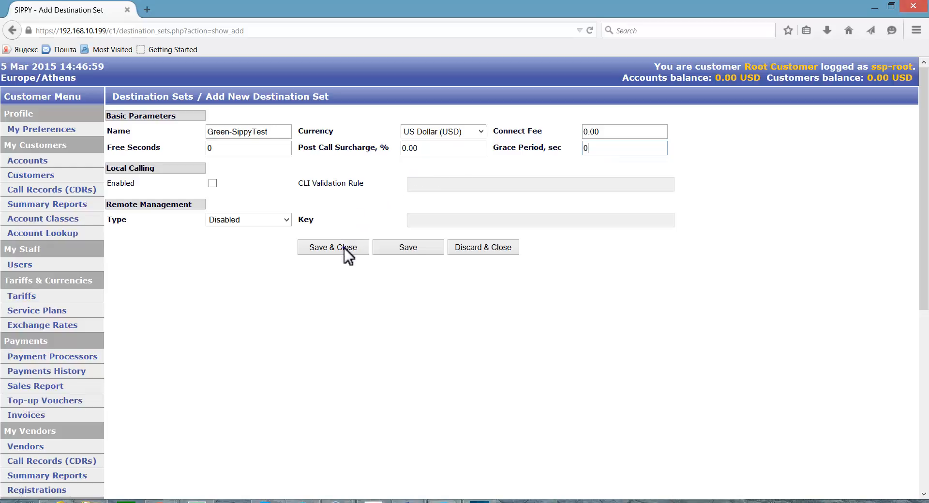
# Save the Green-SippyTest set so it appears in the list in USD
pyautogui.click(333, 248)
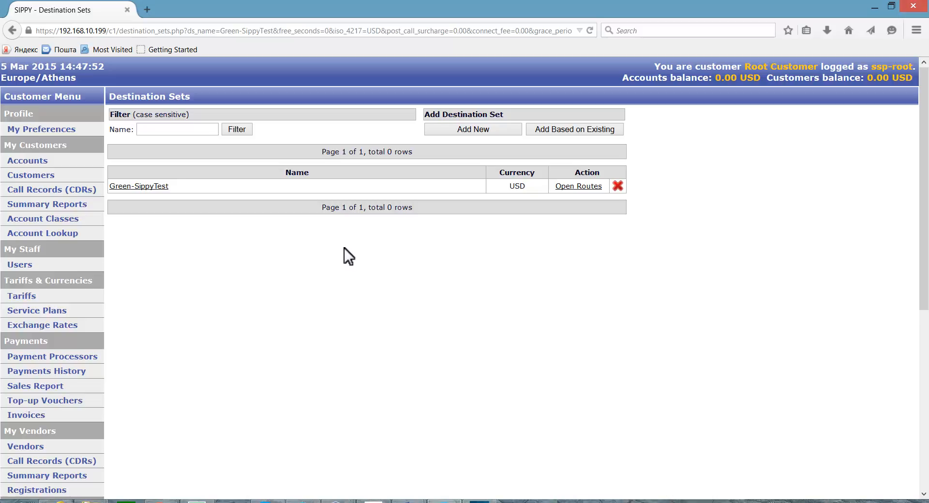
# Create and save a second destination set named Green-Canada in USD
pyautogui.click(473, 130)
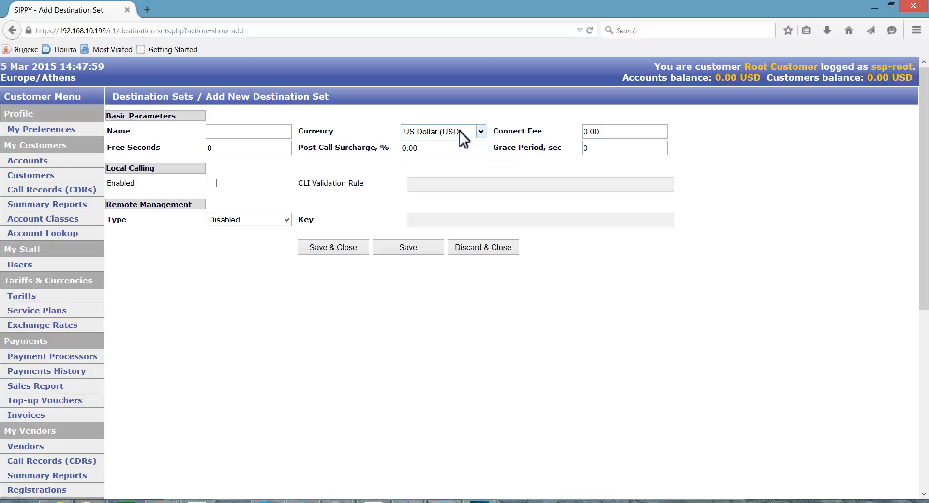
pyautogui.moveTo(455, 139)
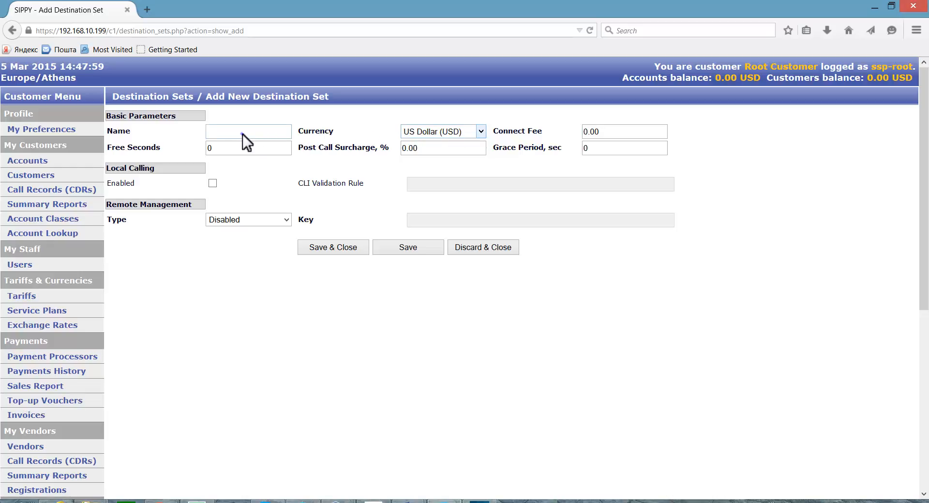
pyautogui.write('Green-Canada')
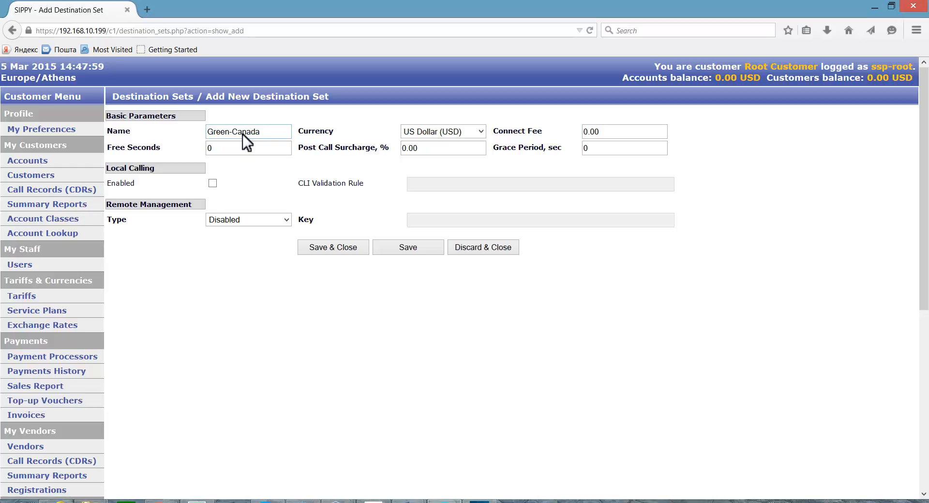
pyautogui.moveTo(335, 236)
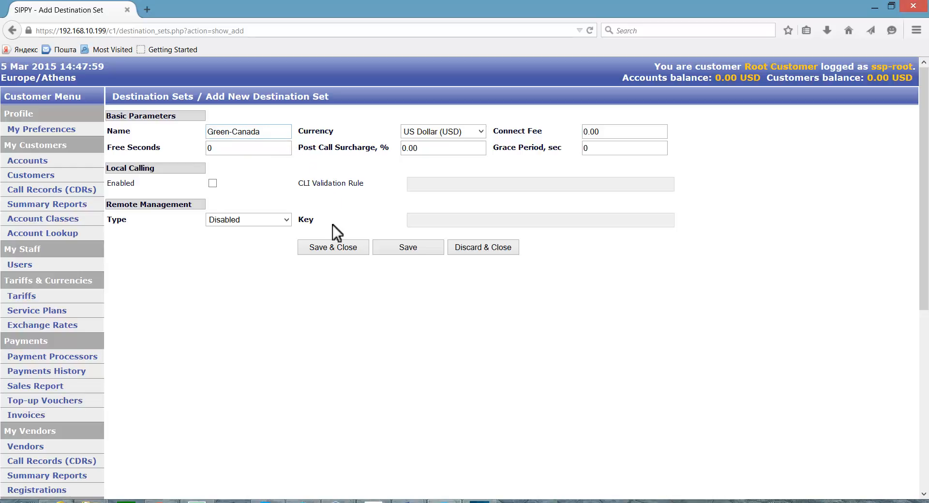
pyautogui.click(333, 248)
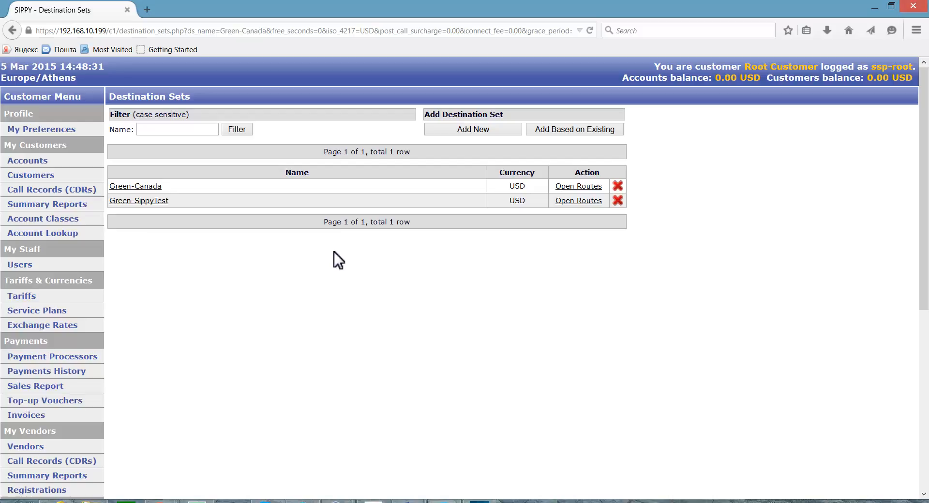
pyautogui.moveTo(465, 138)
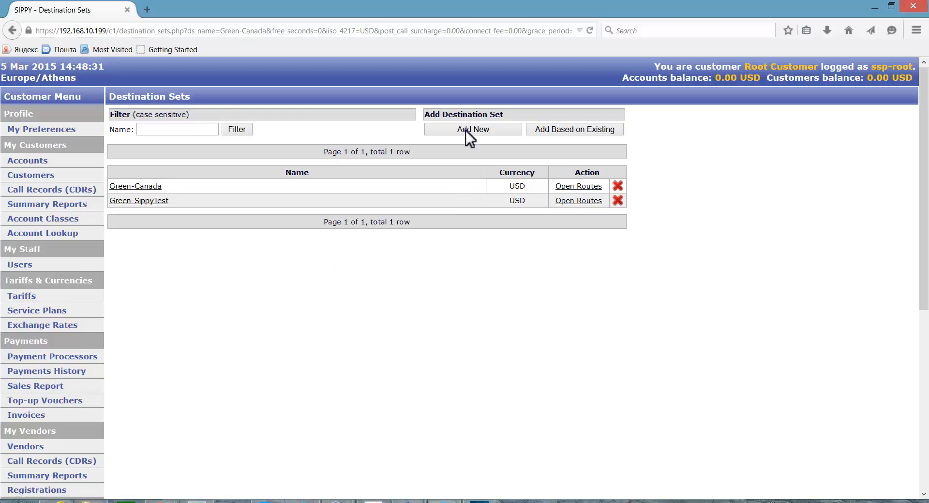
# Create and save a third destination set named Vega-SippyTest in USD
pyautogui.click(472, 130)
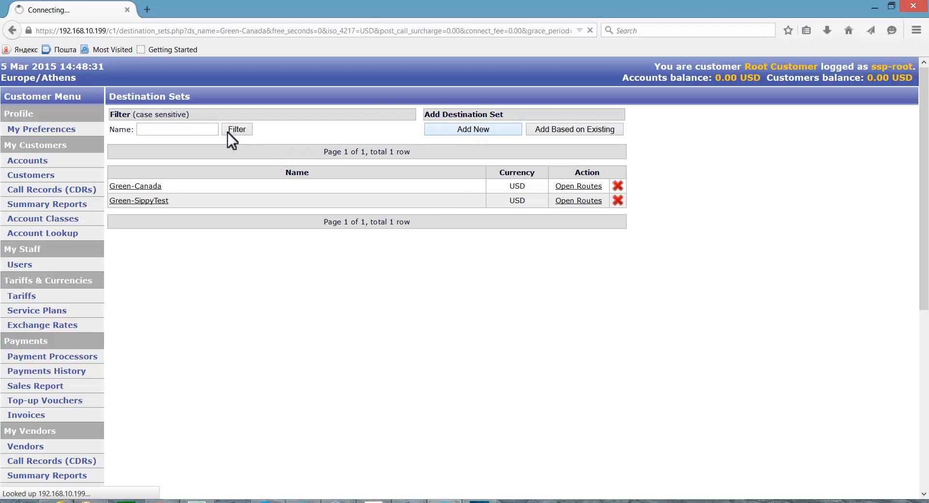
pyautogui.click(473, 129)
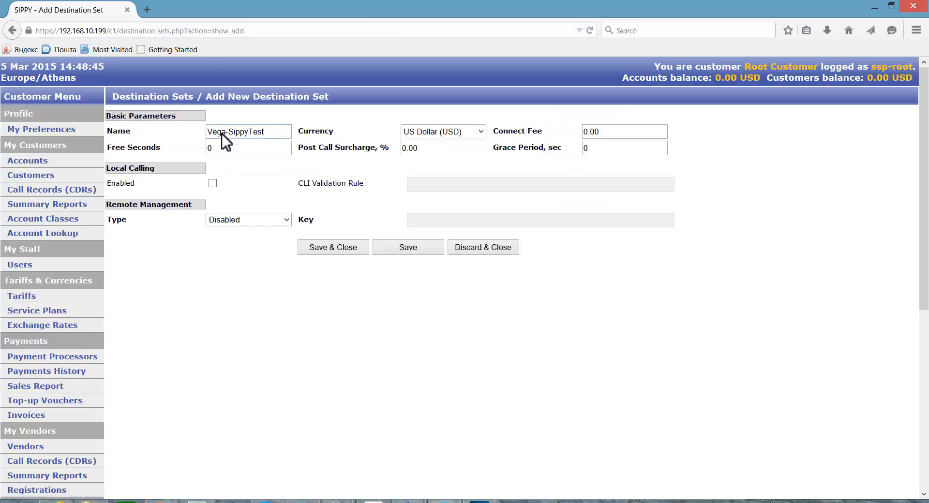
pyautogui.click(333, 247)
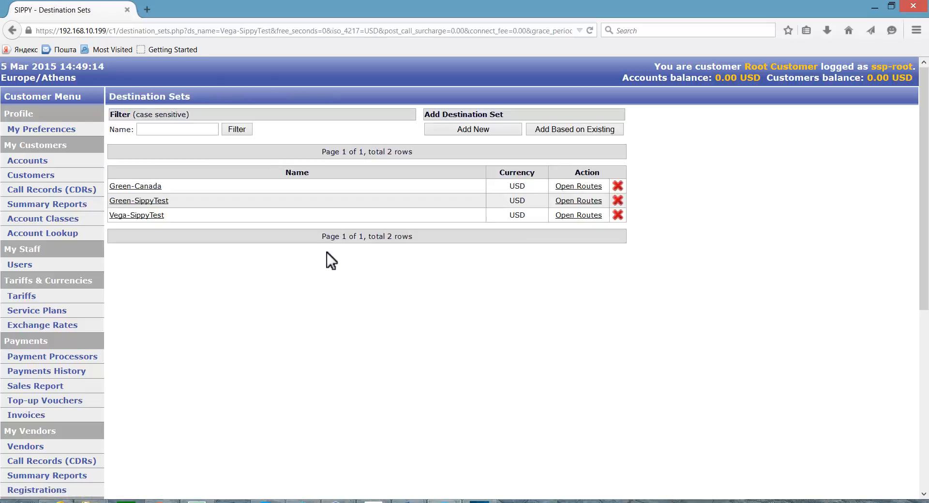